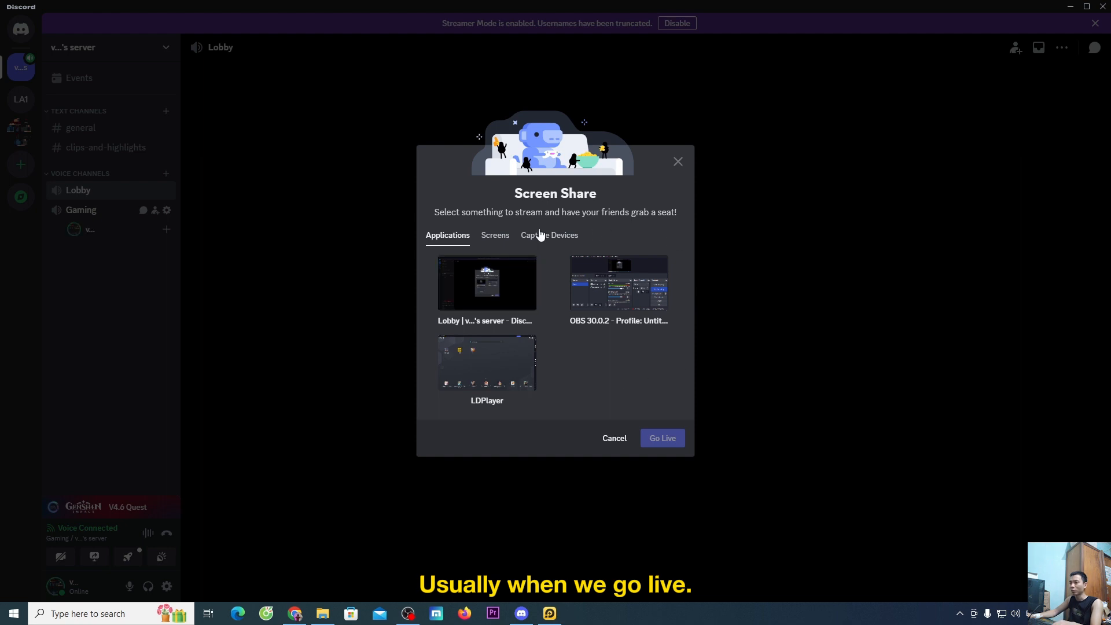
Close the Screen Share picker with Cancel, returning to the Lobby voice channel
{"action": "left_click", "coordinate": [486, 283]}
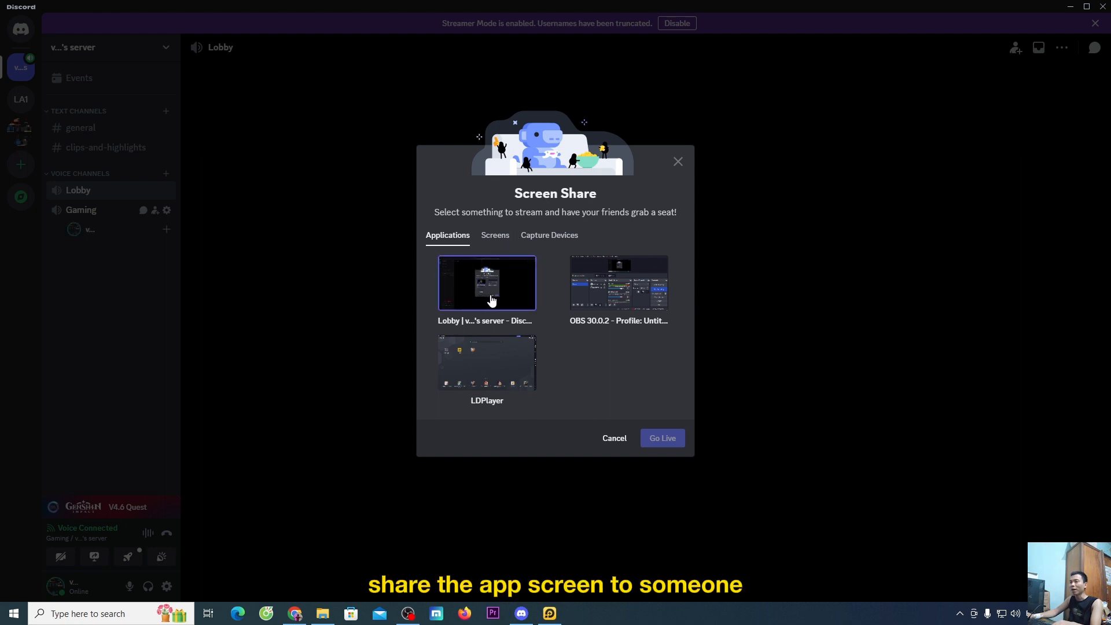
{"action": "mouse_move", "coordinate": [712, 294]}
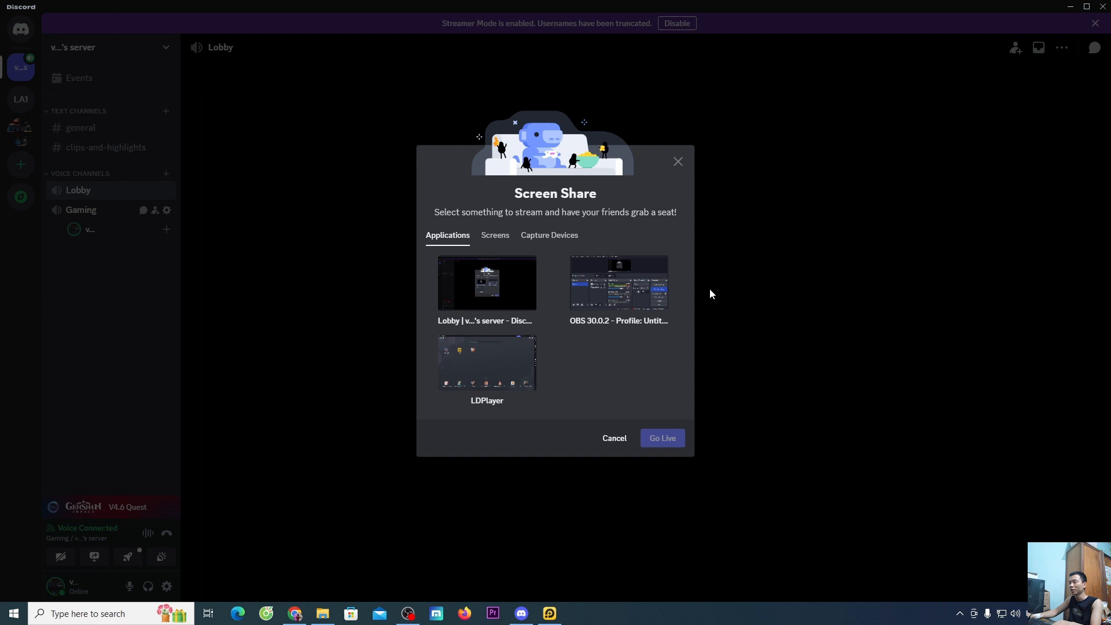
{"action": "mouse_move", "coordinate": [692, 303]}
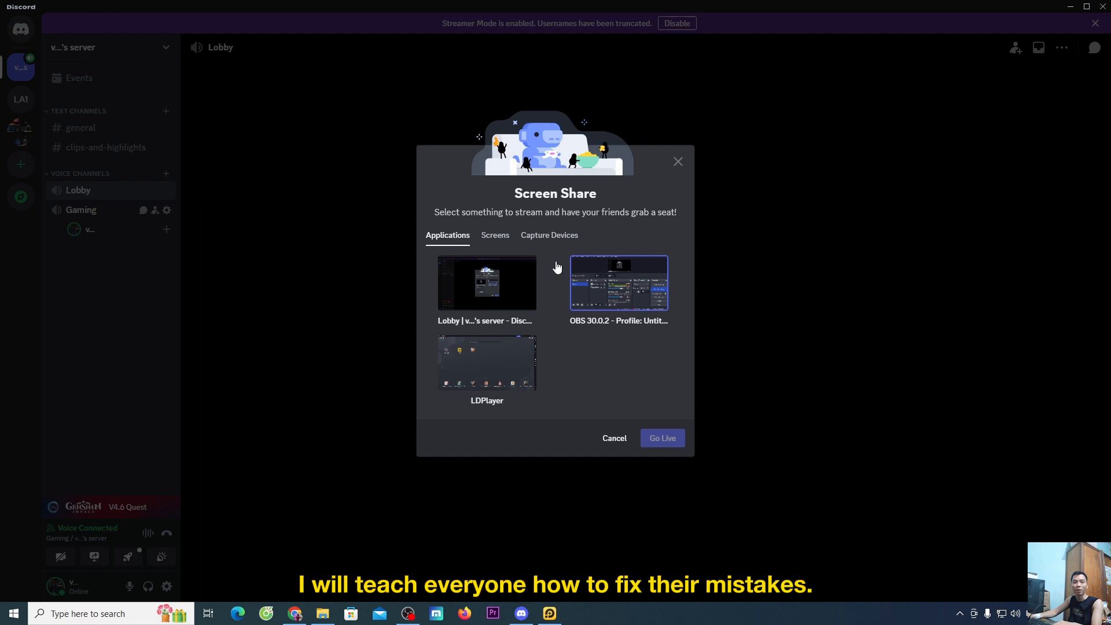
{"action": "mouse_move", "coordinate": [562, 269]}
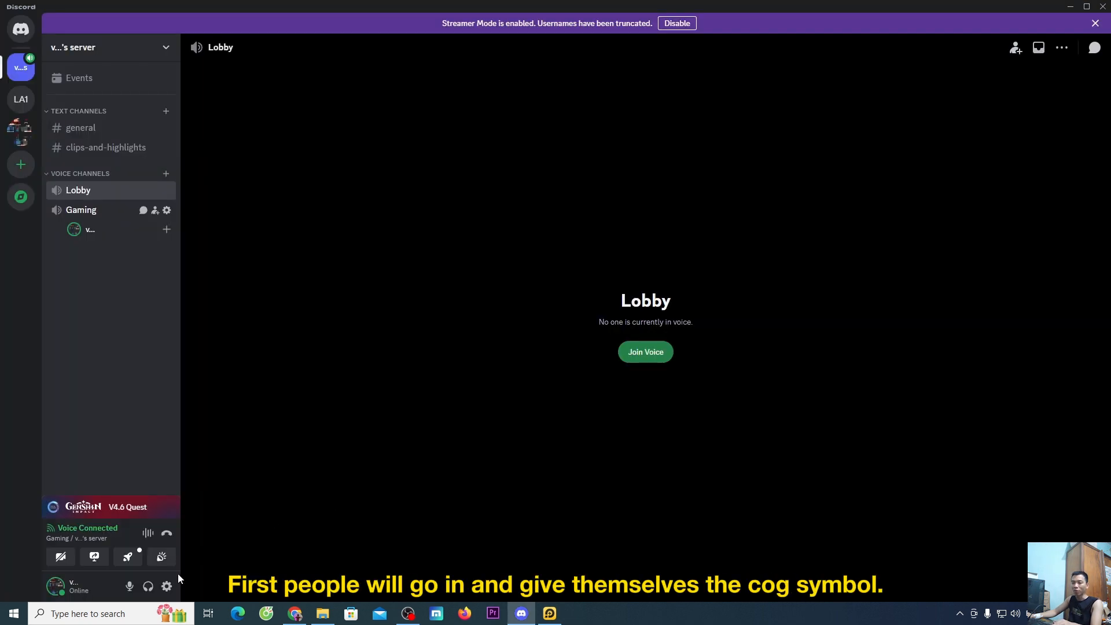
{"action": "mouse_move", "coordinate": [167, 587]}
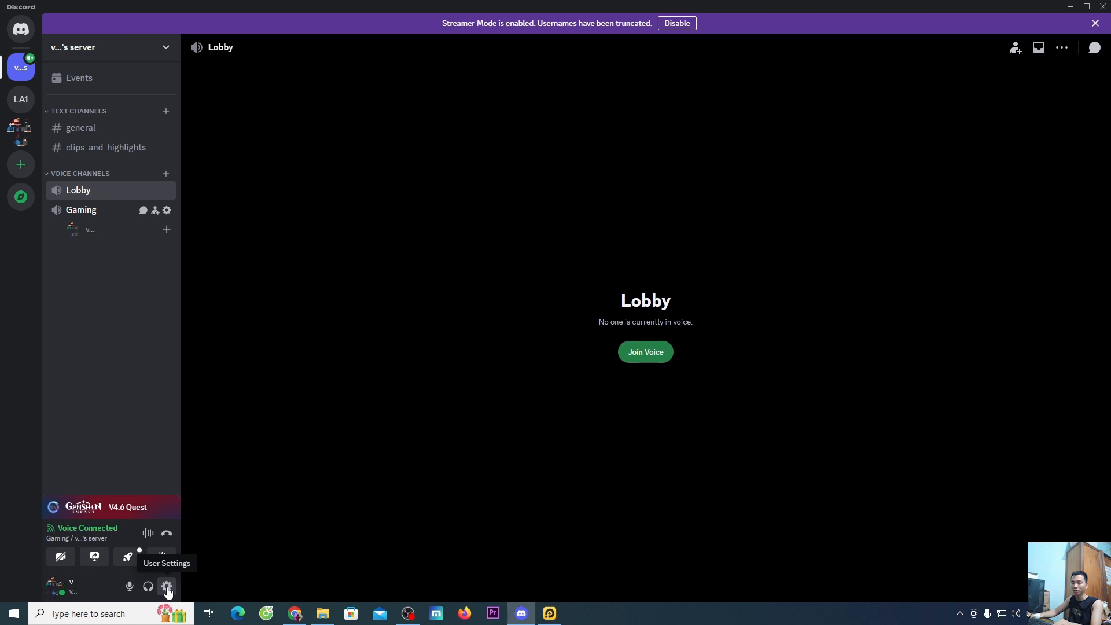
Open User Settings from the cog, landing on the Voice & Video page
{"action": "left_click", "coordinate": [167, 586]}
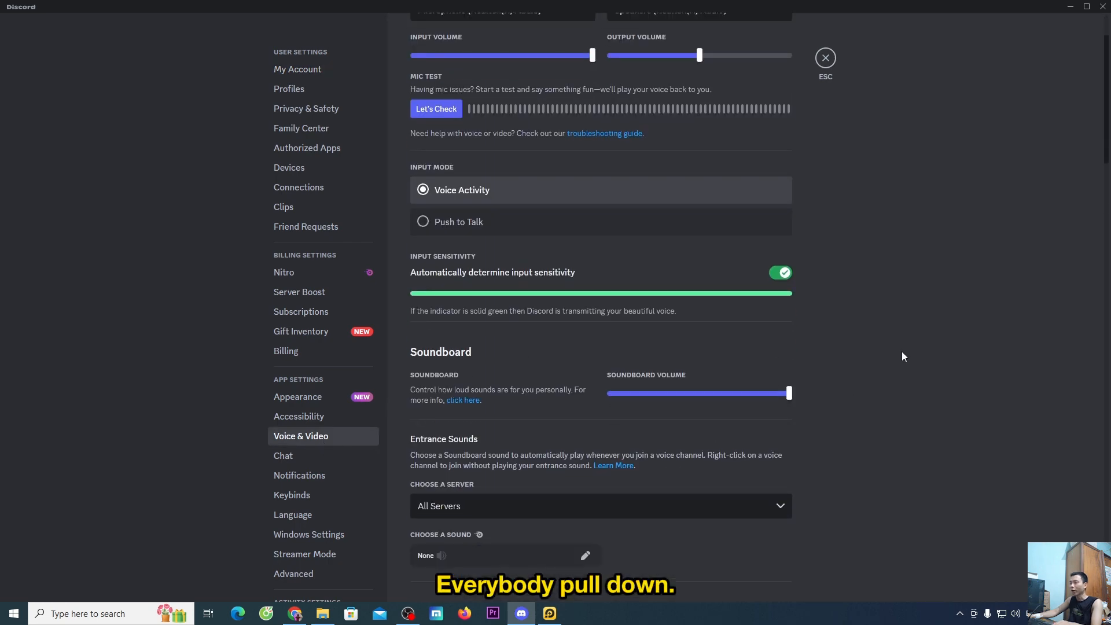
Turn on 'Use an experimental method to capture audio from applications' under Screen Share
{"action": "scroll", "scroll_direction": "down", "scroll_amount": 3}
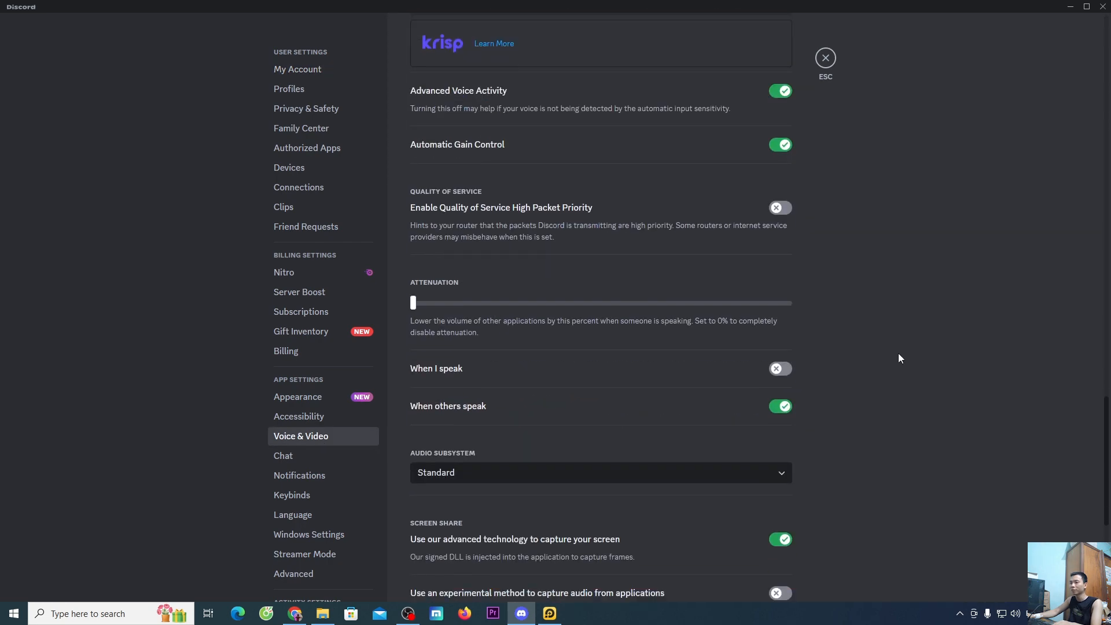
{"action": "scroll", "scroll_direction": "down", "scroll_amount": 3}
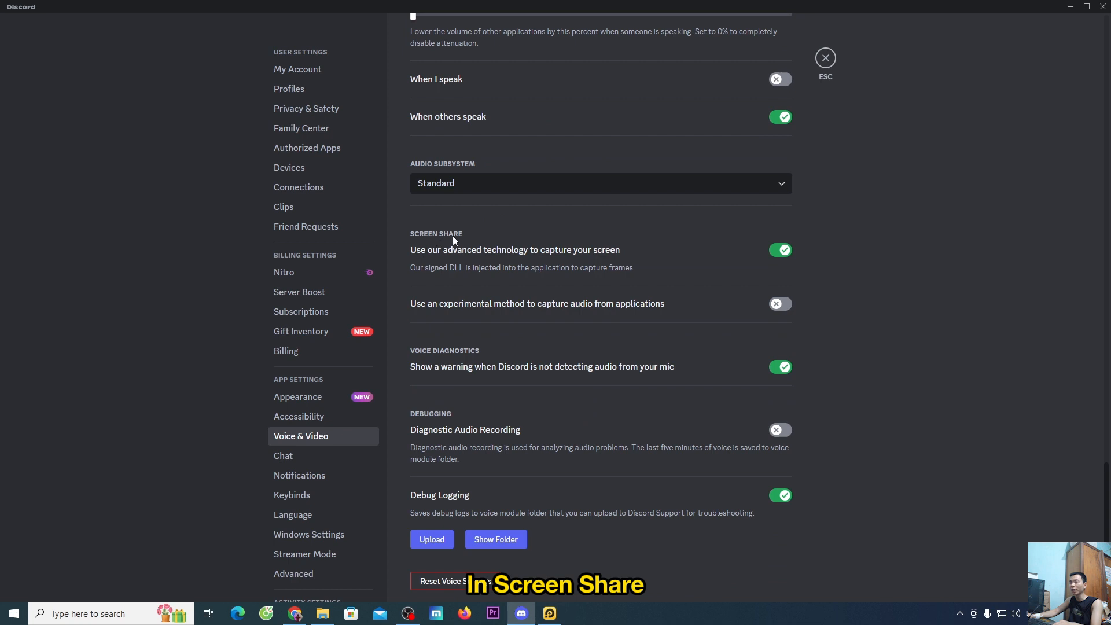
{"action": "mouse_move", "coordinate": [490, 316]}
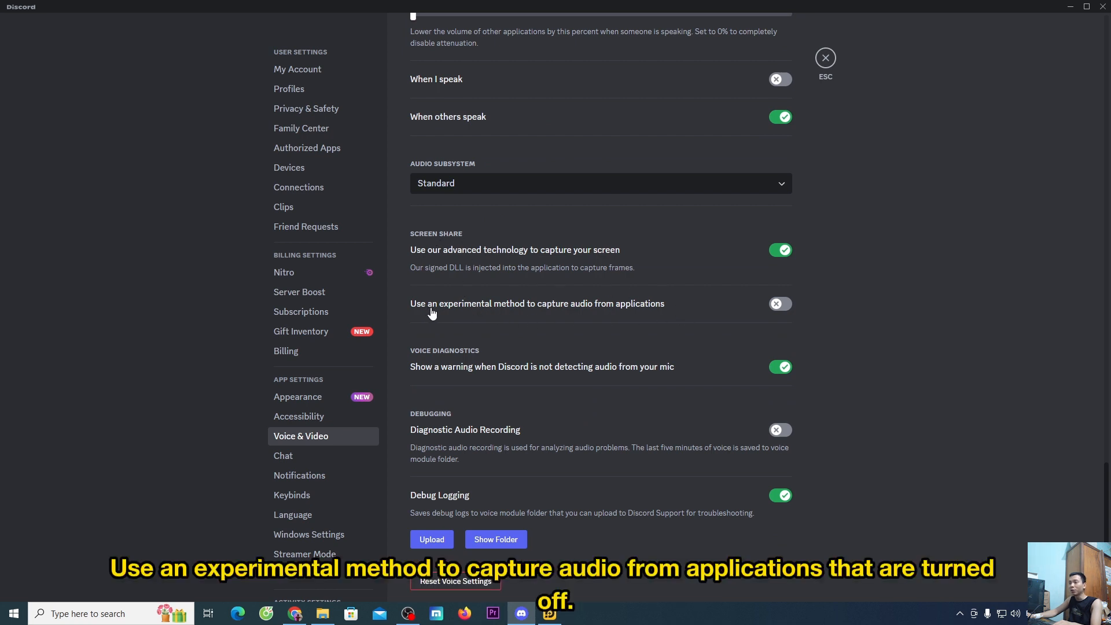
{"action": "mouse_move", "coordinate": [508, 316]}
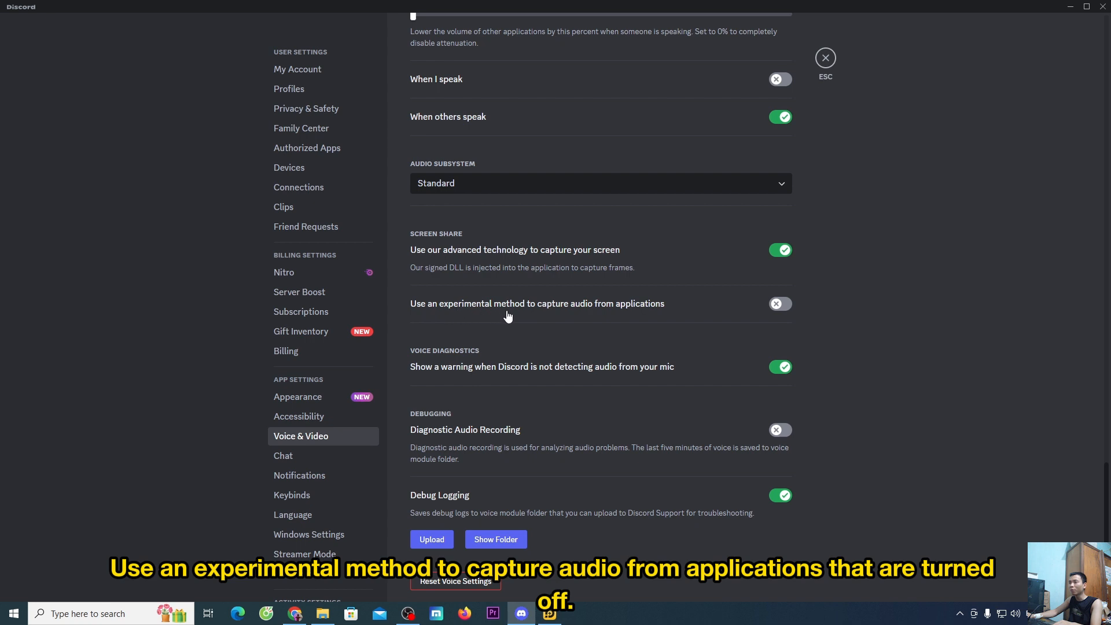
{"action": "mouse_move", "coordinate": [614, 314]}
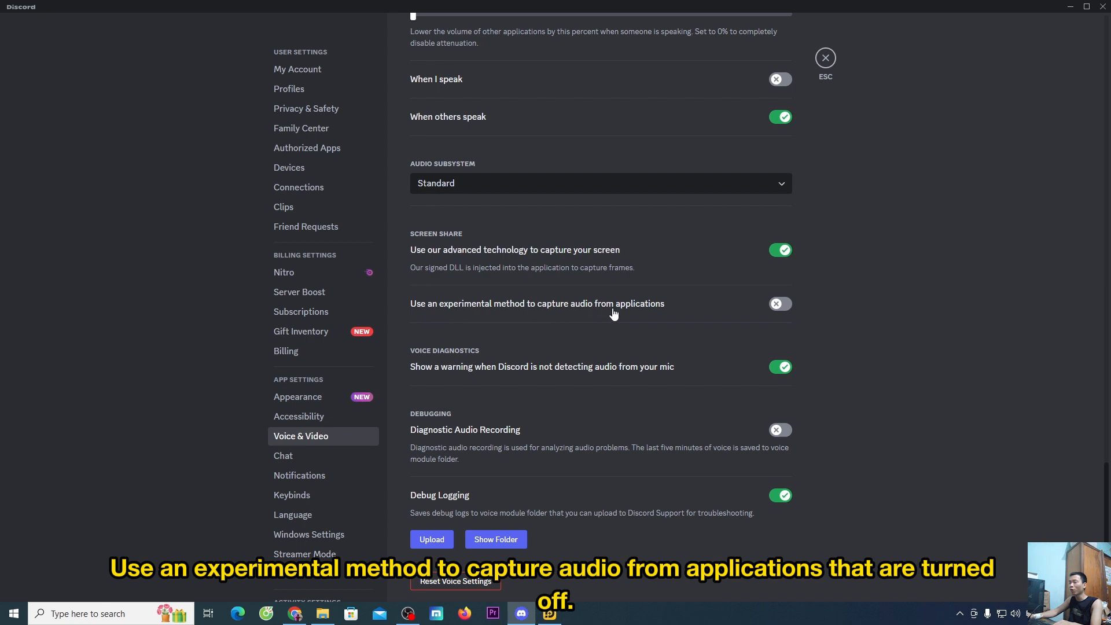
{"action": "mouse_move", "coordinate": [798, 298]}
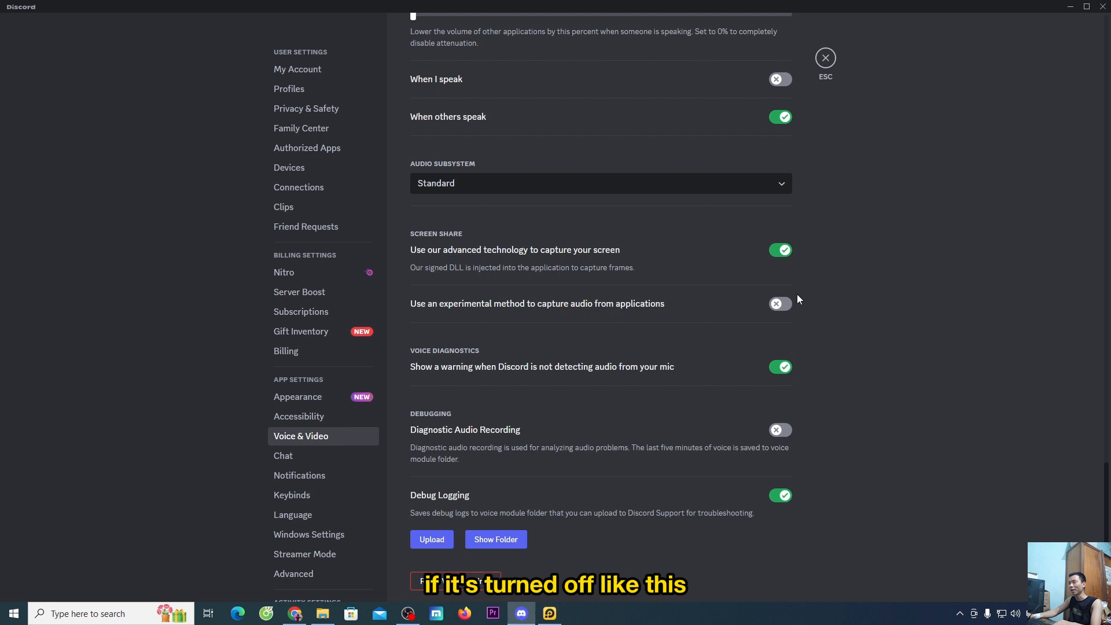
{"action": "mouse_move", "coordinate": [785, 322]}
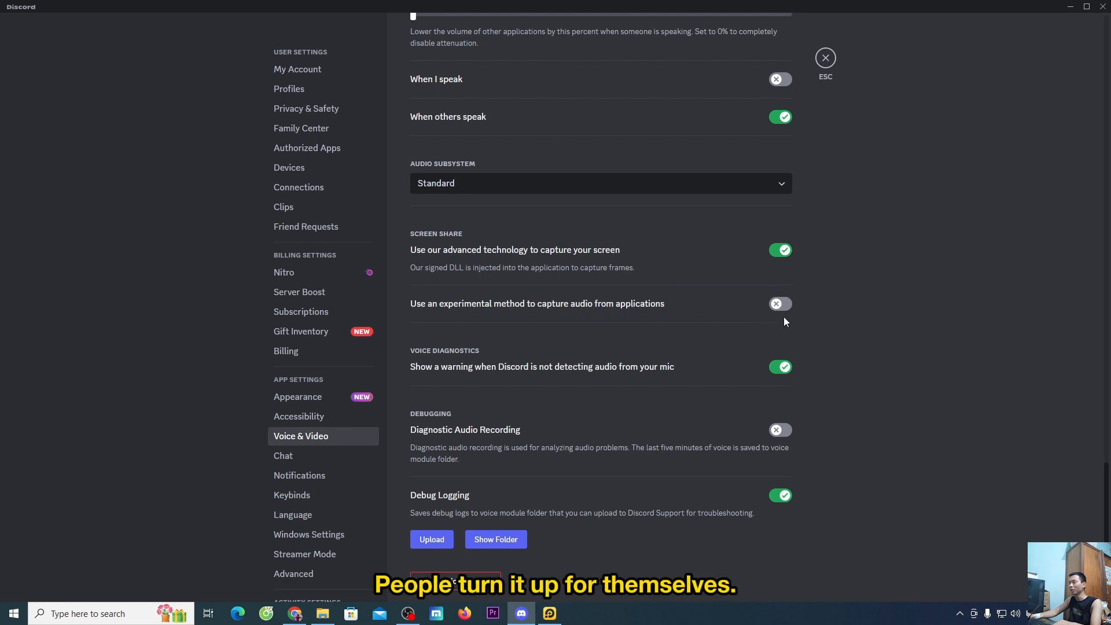
{"action": "left_click", "coordinate": [781, 303]}
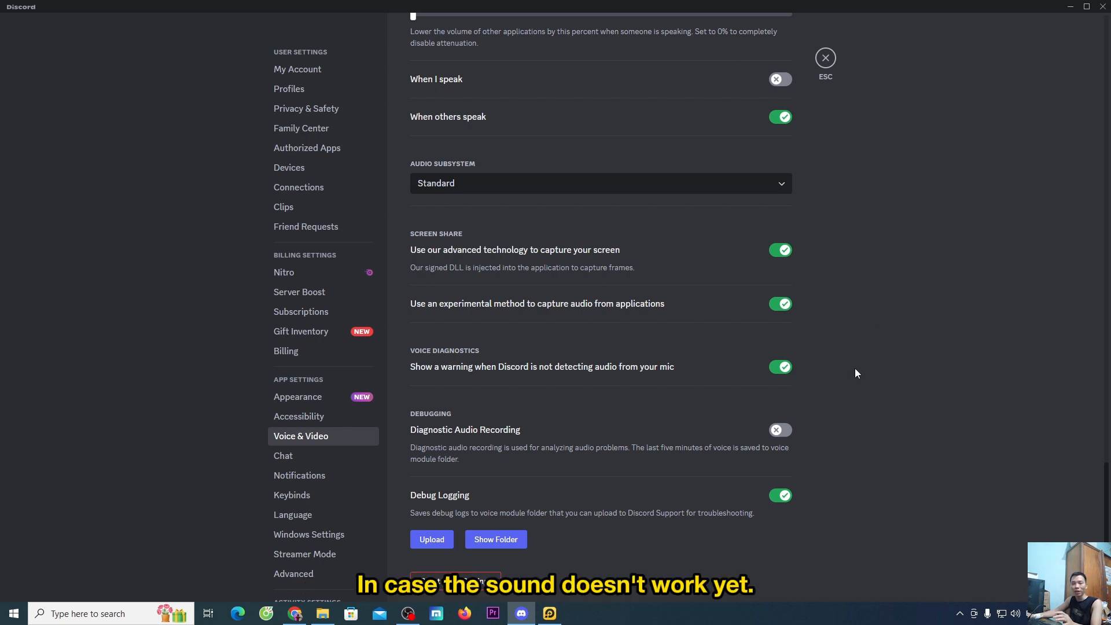
{"action": "mouse_move", "coordinate": [341, 419]}
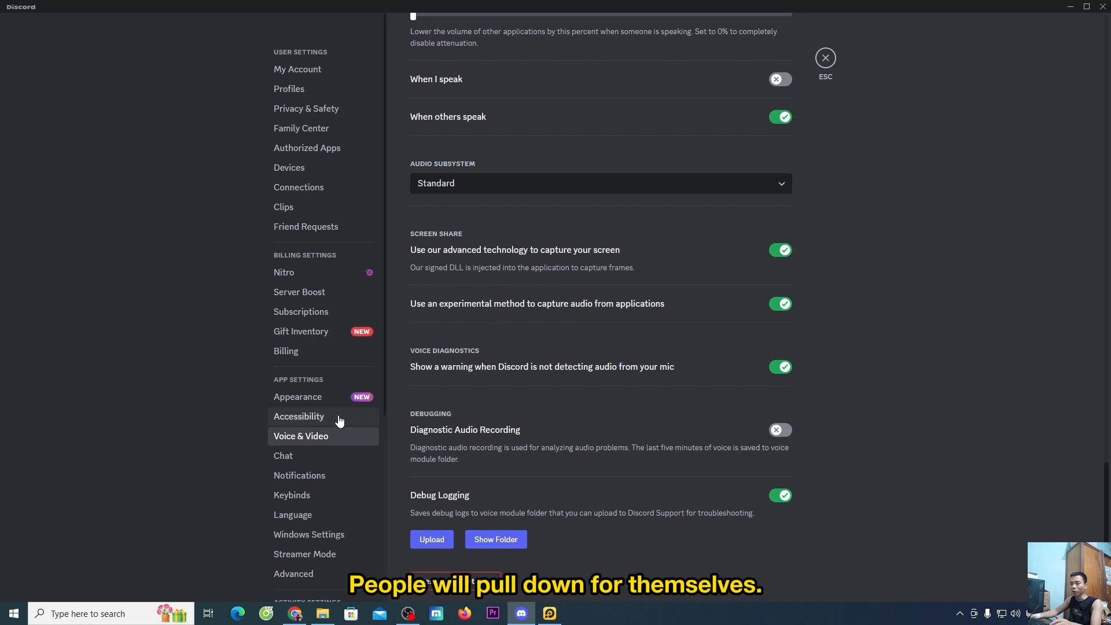
Switch to the Registered Games settings page from the sidebar
{"action": "scroll", "scroll_direction": "down", "scroll_amount": 3}
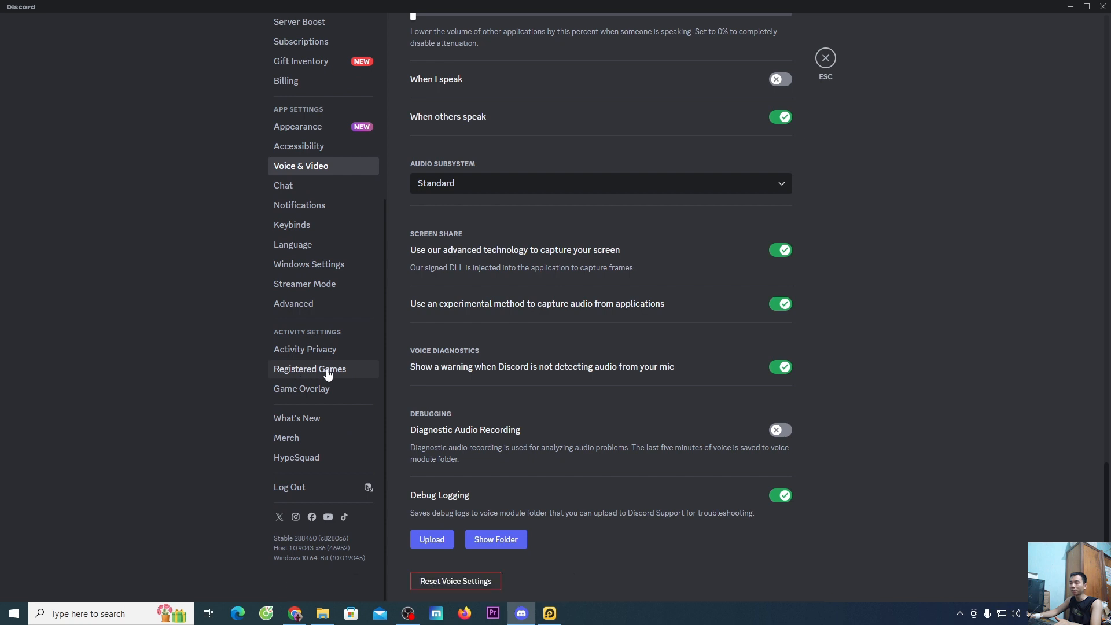
{"action": "left_click", "coordinate": [310, 369]}
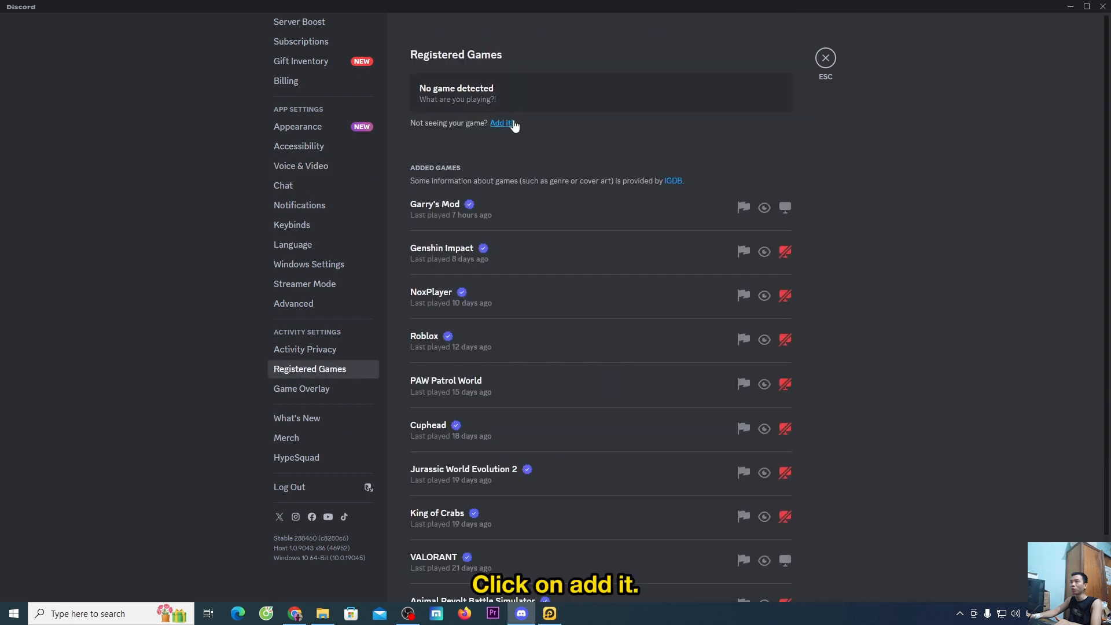
Add LDPlayer as a registered game via 'Add it!', so it shows as now playing
{"action": "left_click", "coordinate": [502, 123]}
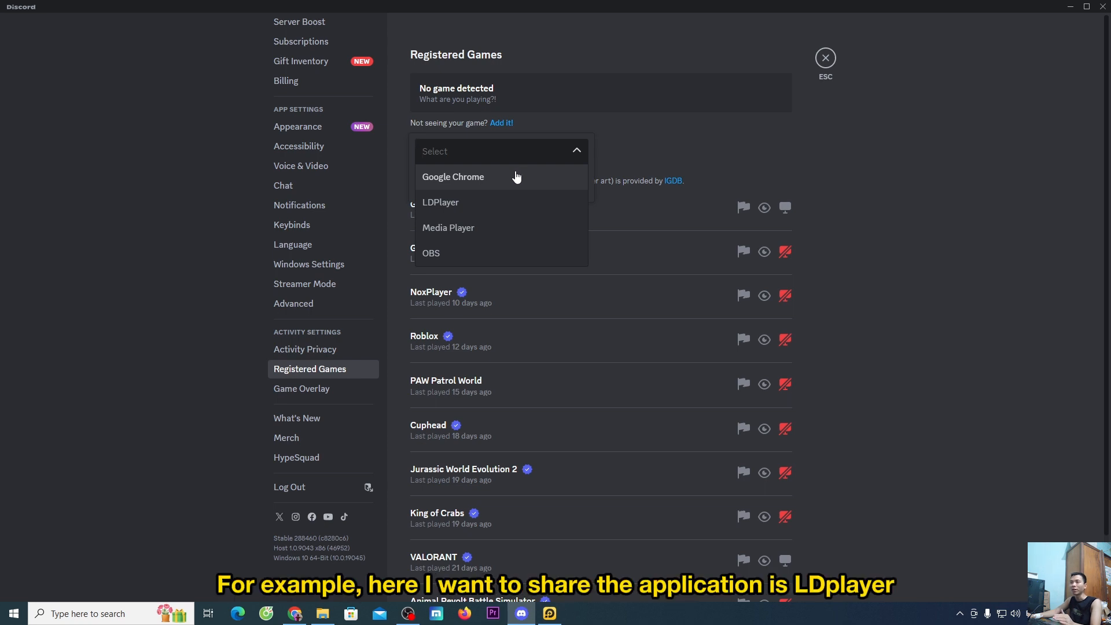
{"action": "mouse_move", "coordinate": [448, 208]}
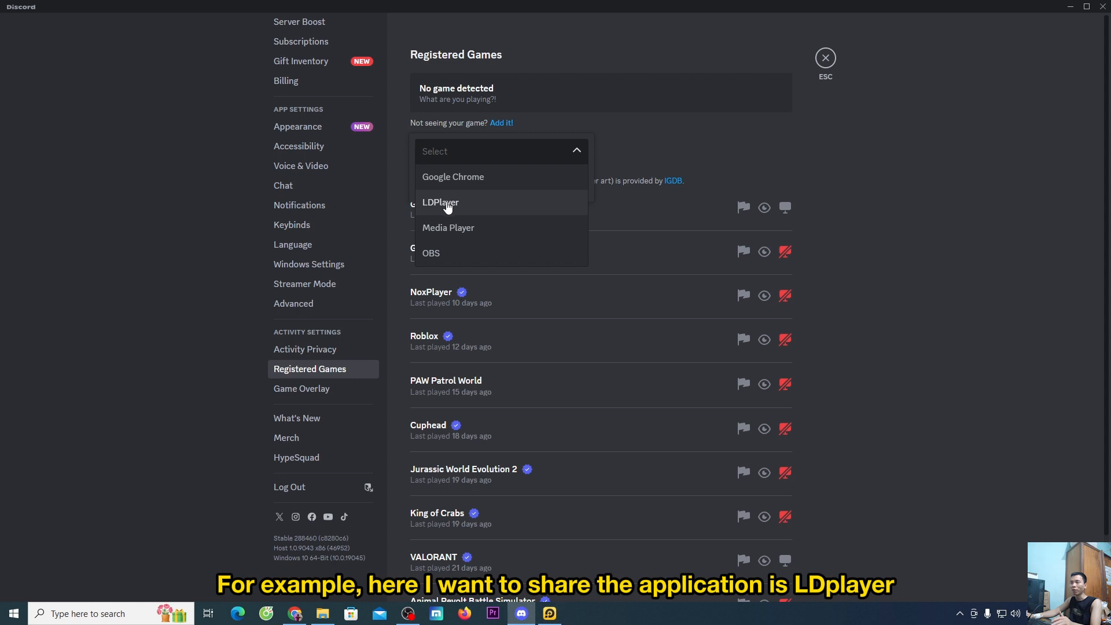
{"action": "left_click", "coordinate": [440, 202]}
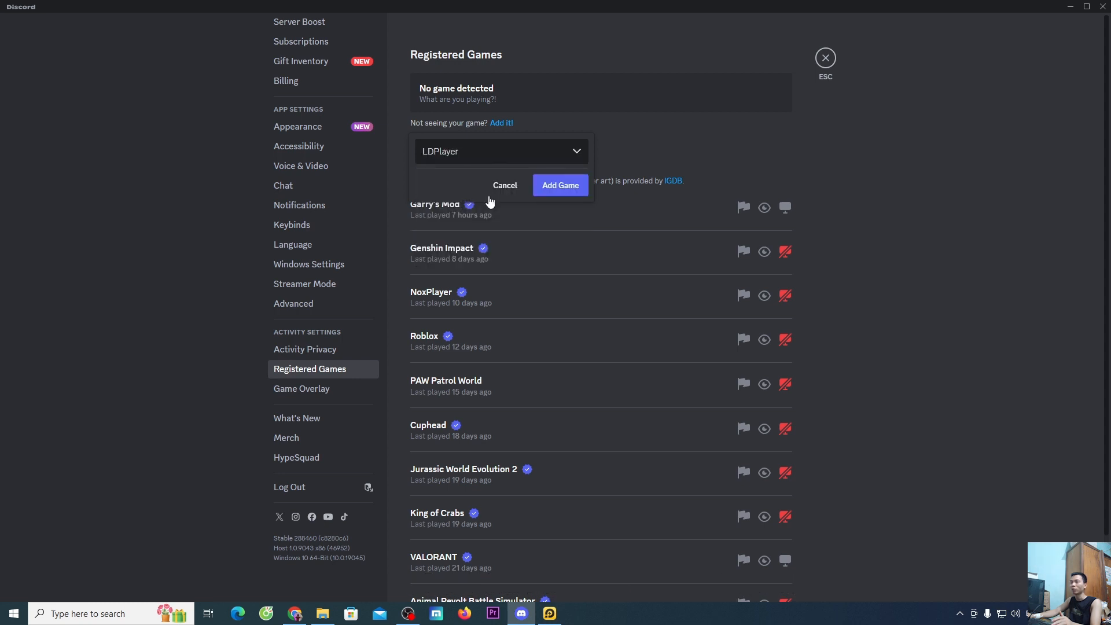
{"action": "mouse_move", "coordinate": [564, 190]}
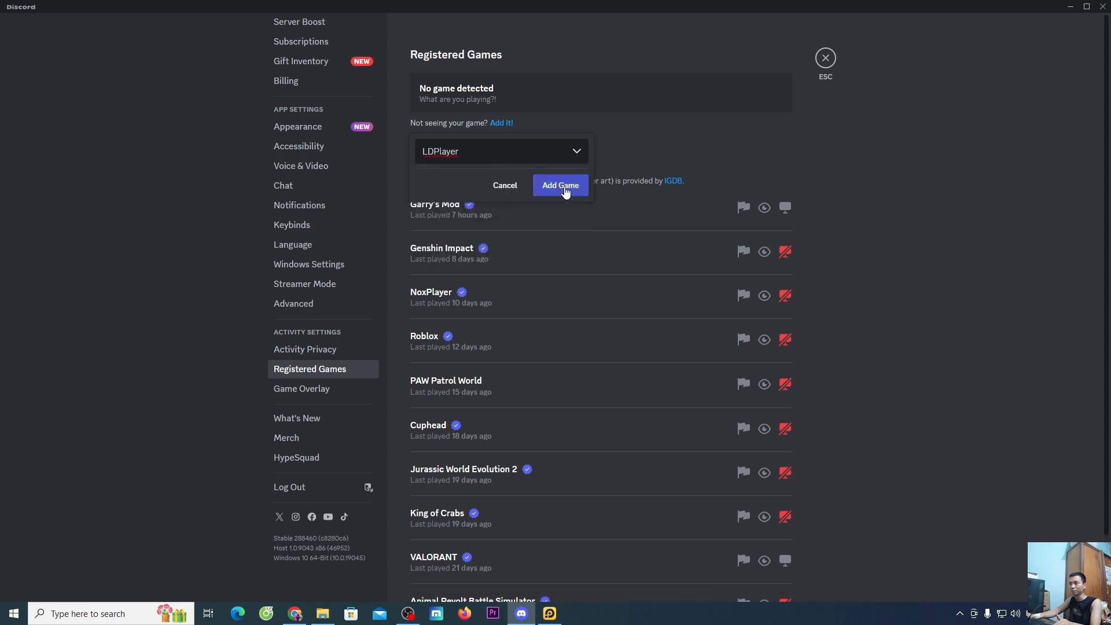
{"action": "left_click", "coordinate": [561, 186]}
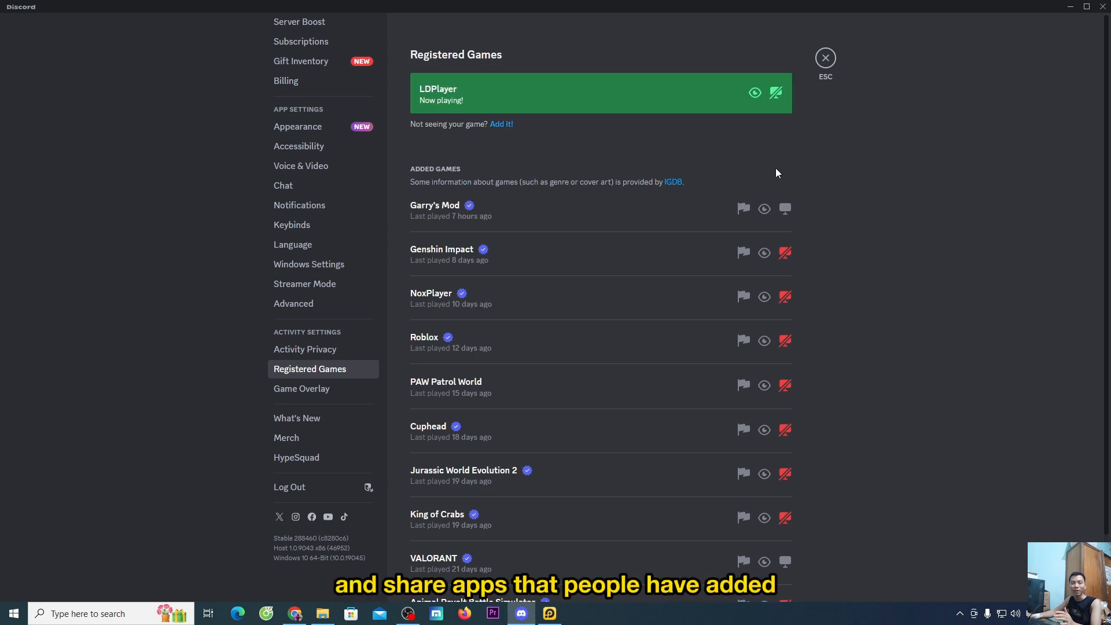
{"action": "mouse_move", "coordinate": [500, 134]}
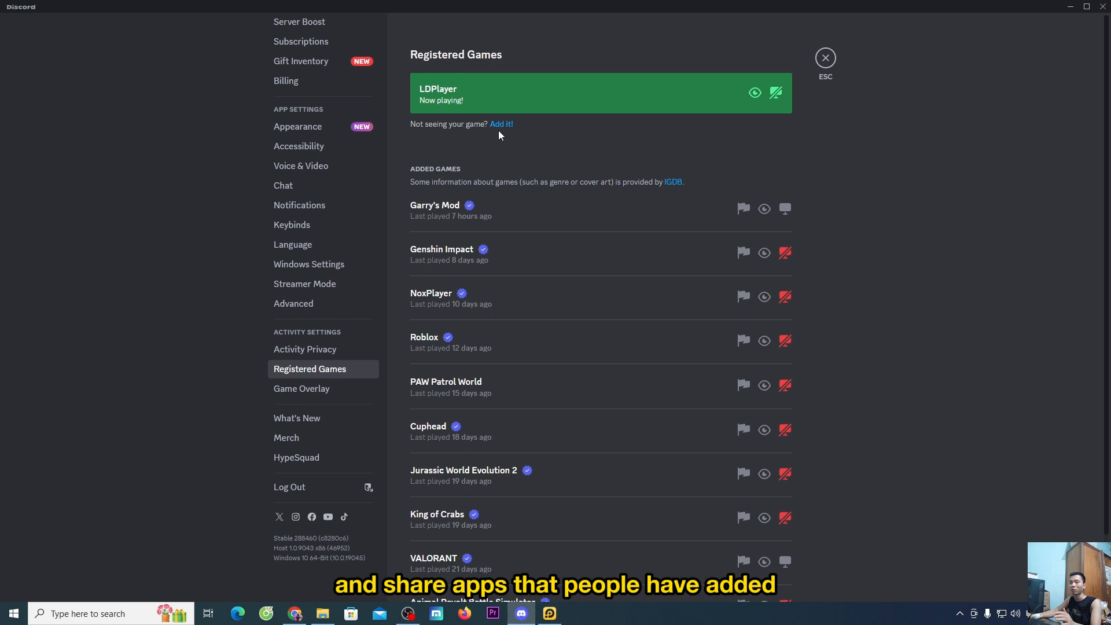
{"action": "mouse_move", "coordinate": [530, 135]}
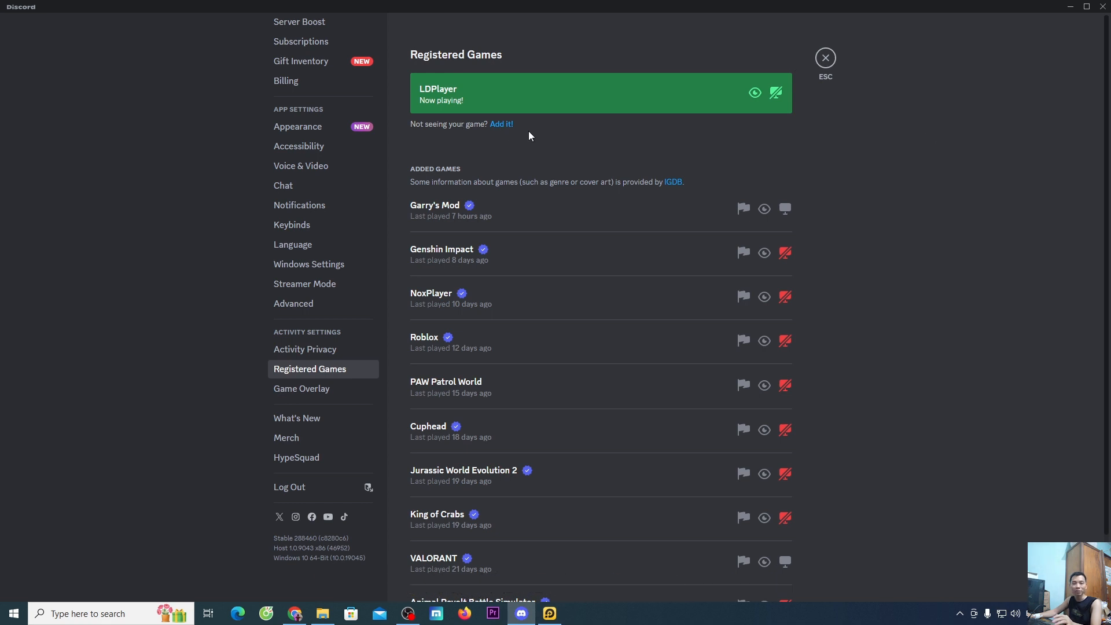
{"action": "mouse_move", "coordinate": [929, 138]}
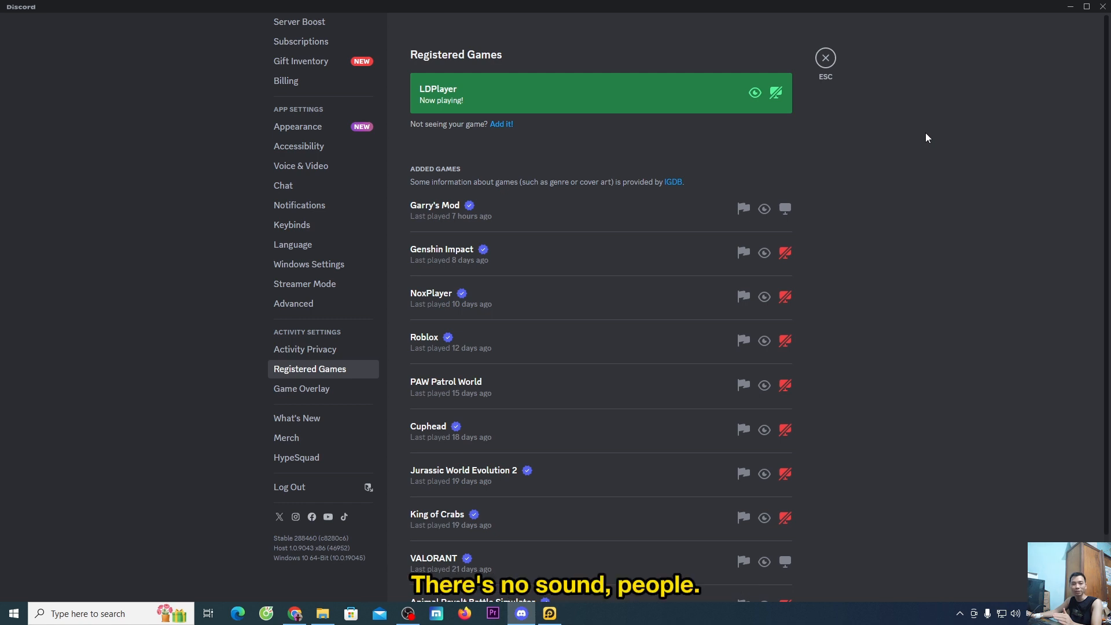
{"action": "mouse_move", "coordinate": [904, 171]}
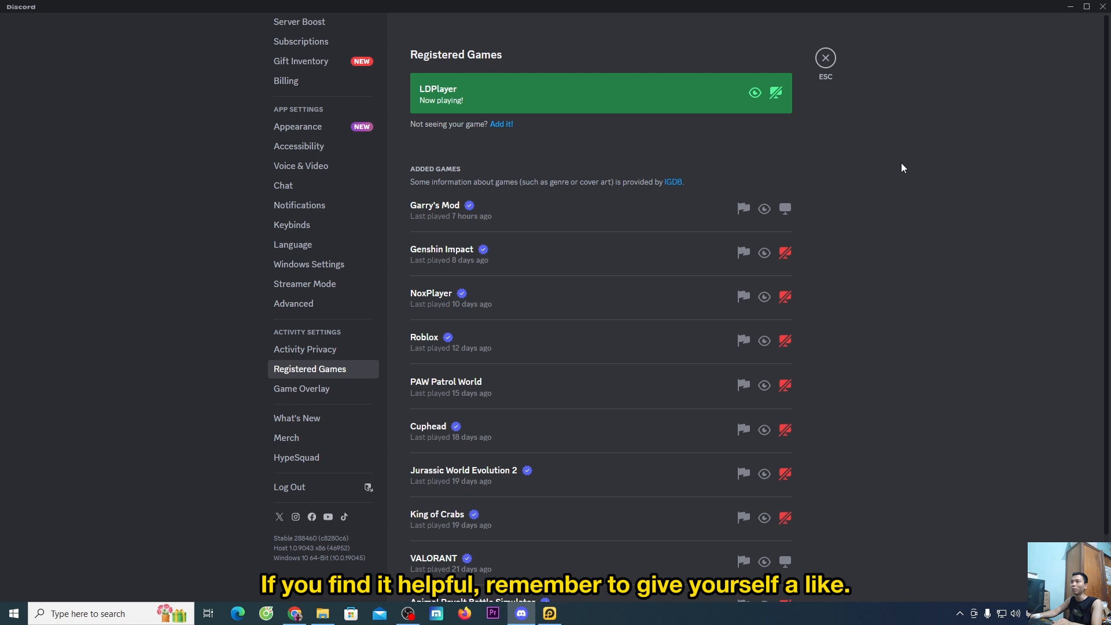
{"action": "mouse_move", "coordinate": [910, 178]}
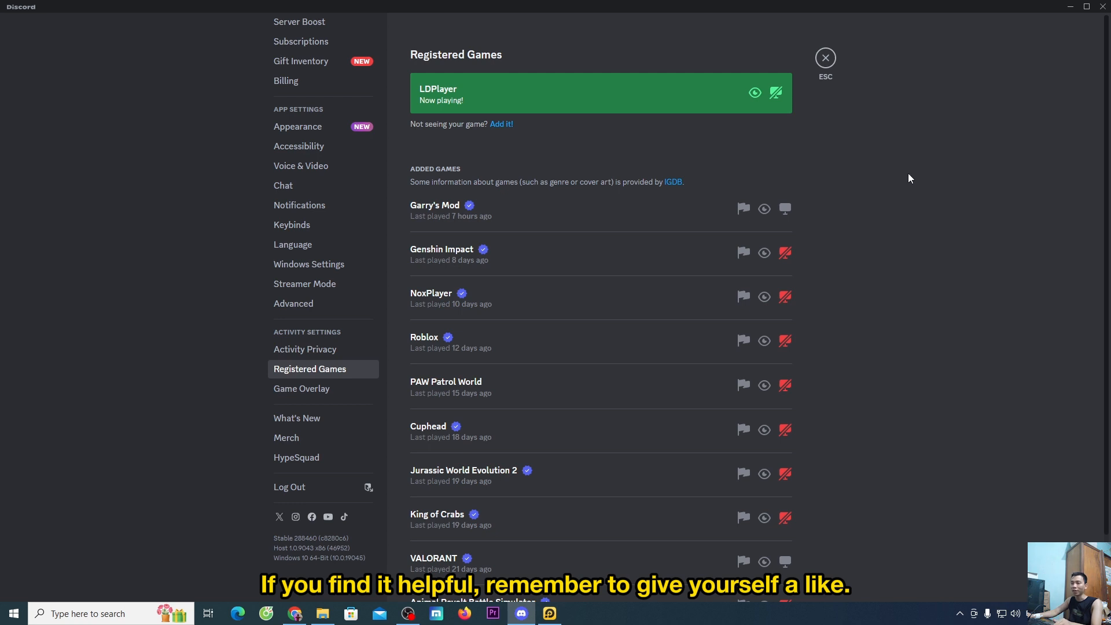